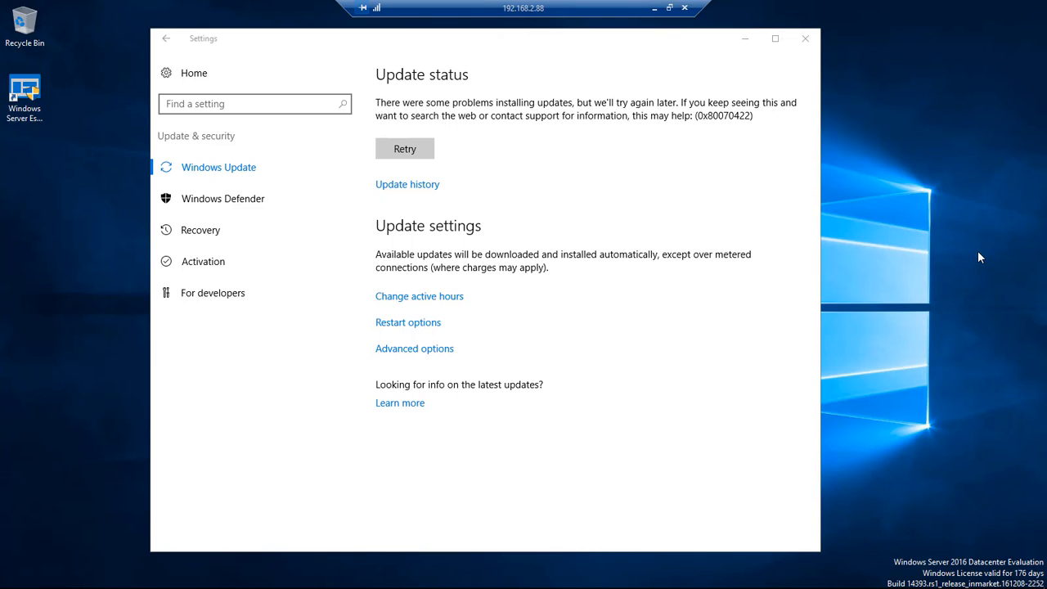
{"action": "mouse_move", "coordinate": [8, 473]}
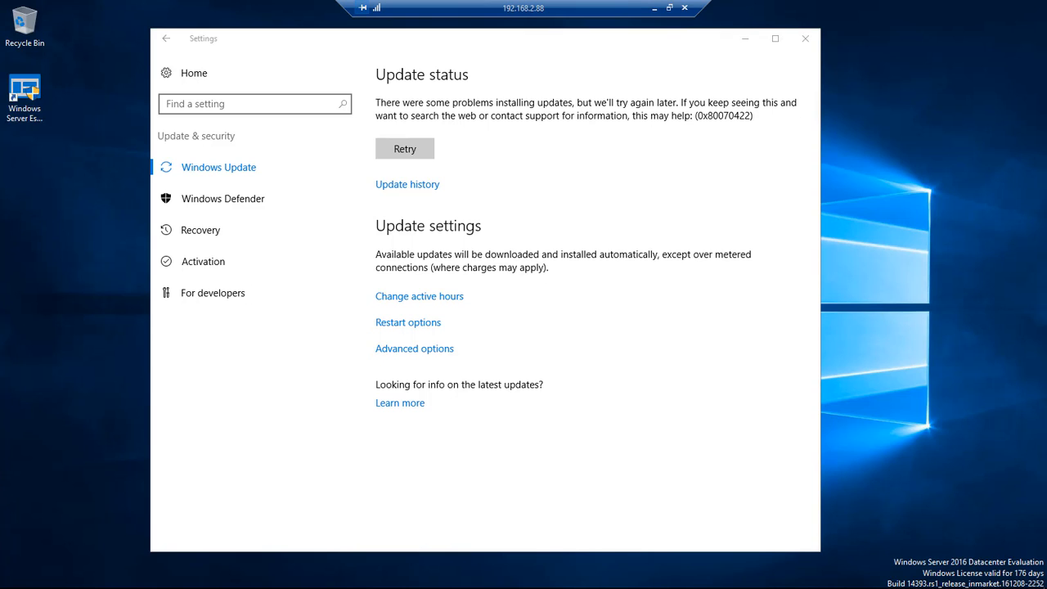
Step: Open Services from Control Panel's Administrative Tools and scroll to the disabled Windows Update service
{"action": "right_click", "coordinate": [12, 577]}
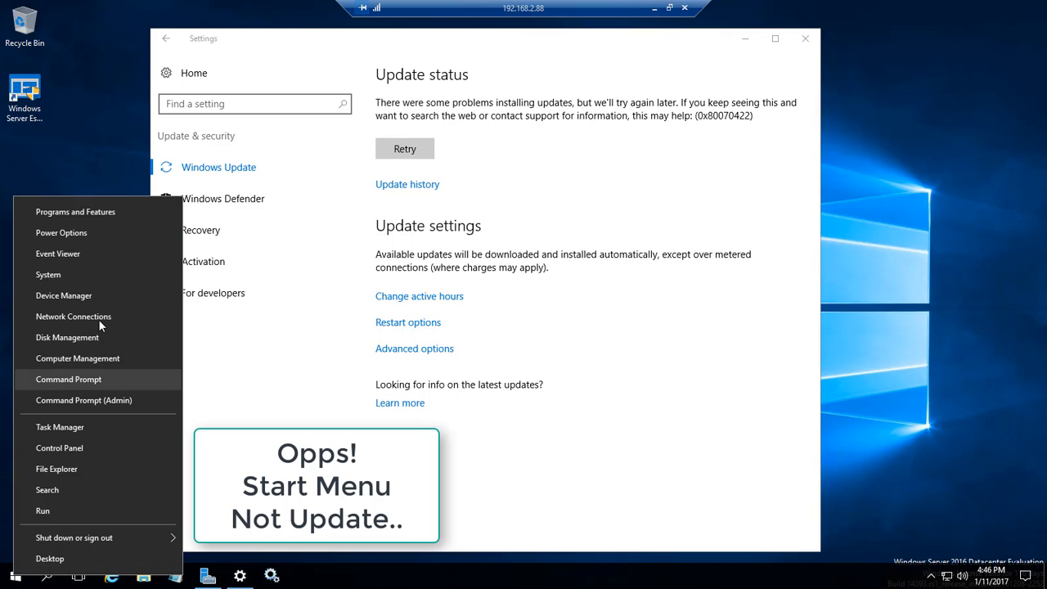
{"action": "left_click", "coordinate": [59, 448]}
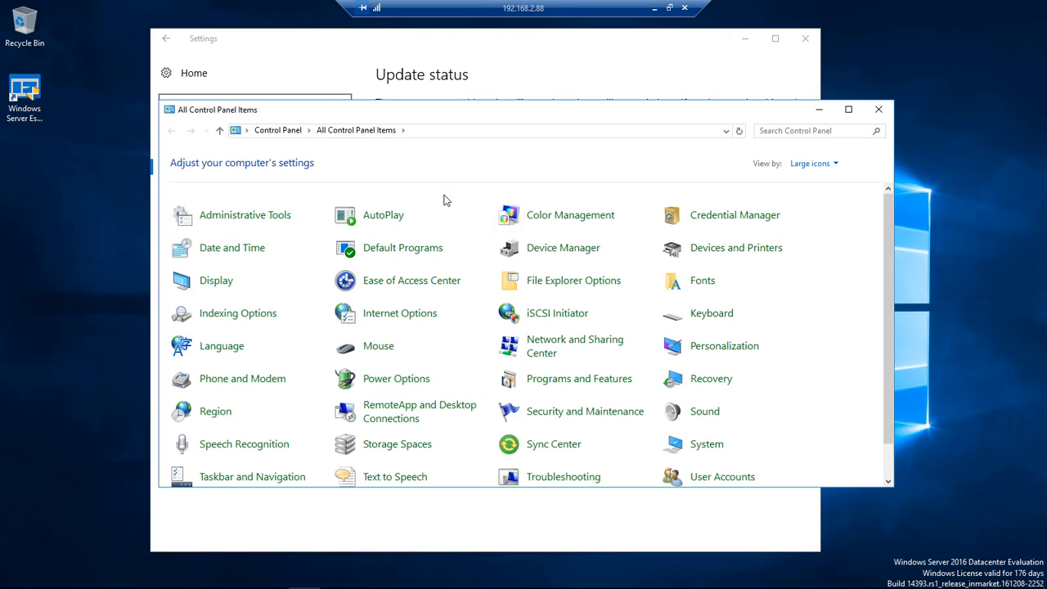
{"action": "double_click", "coordinate": [244, 214]}
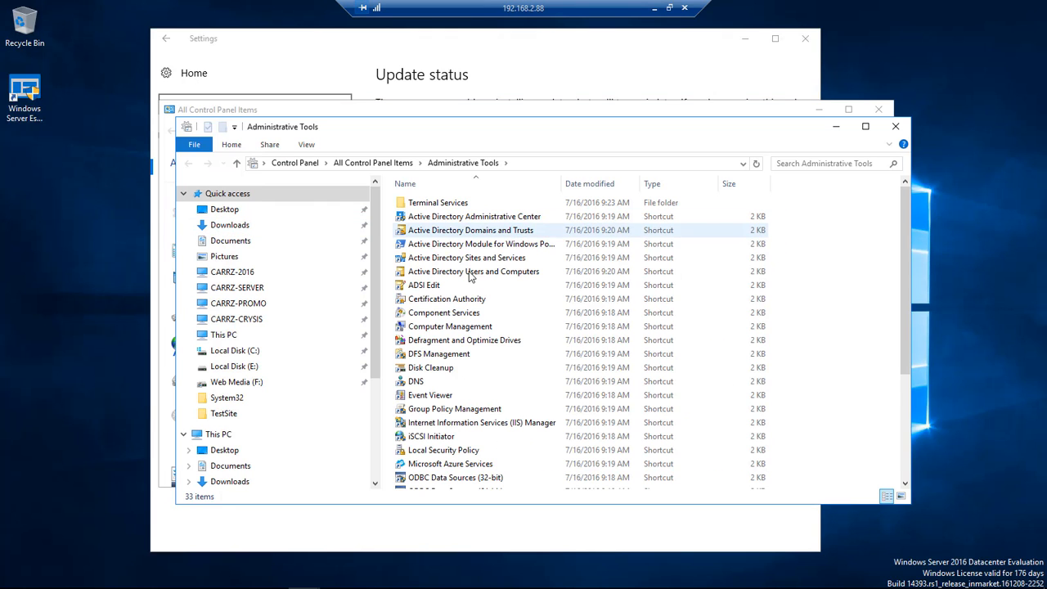
{"action": "scroll", "scroll_direction": "down", "scroll_amount": 3}
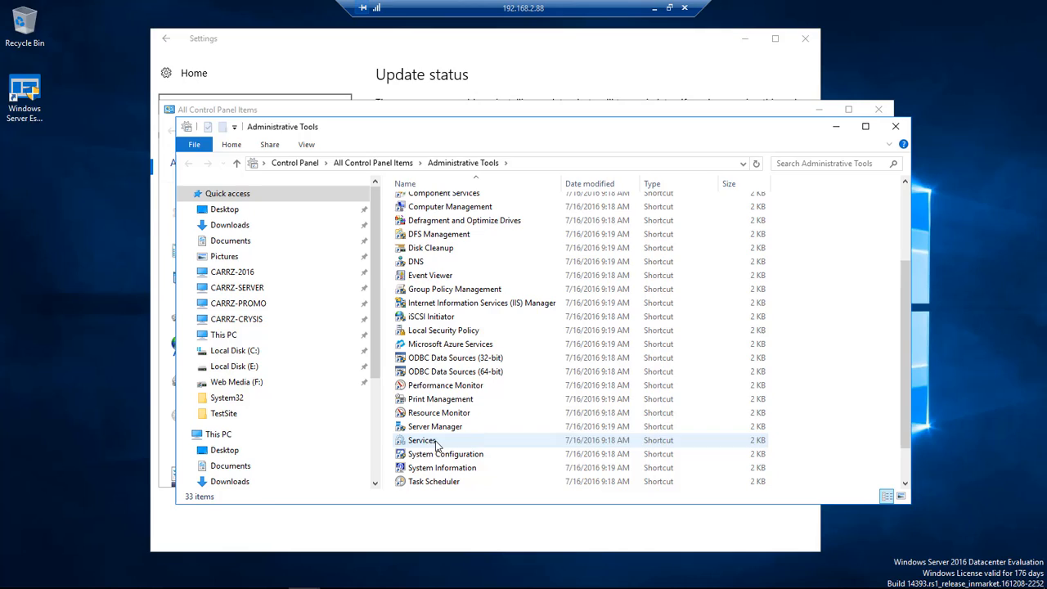
{"action": "double_click", "coordinate": [422, 440]}
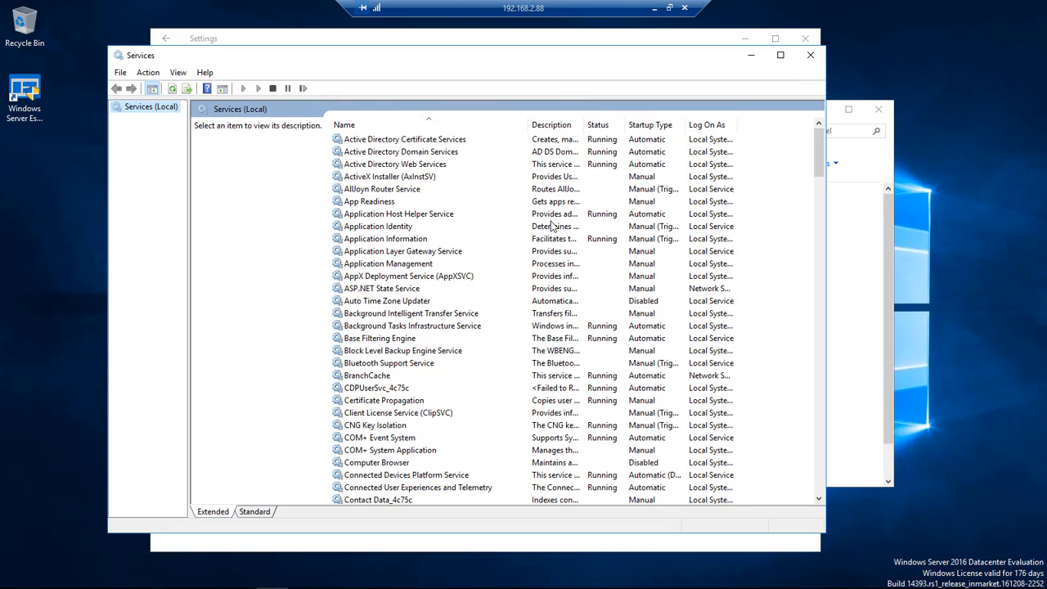
{"action": "scroll", "scroll_direction": "down", "scroll_amount": 3}
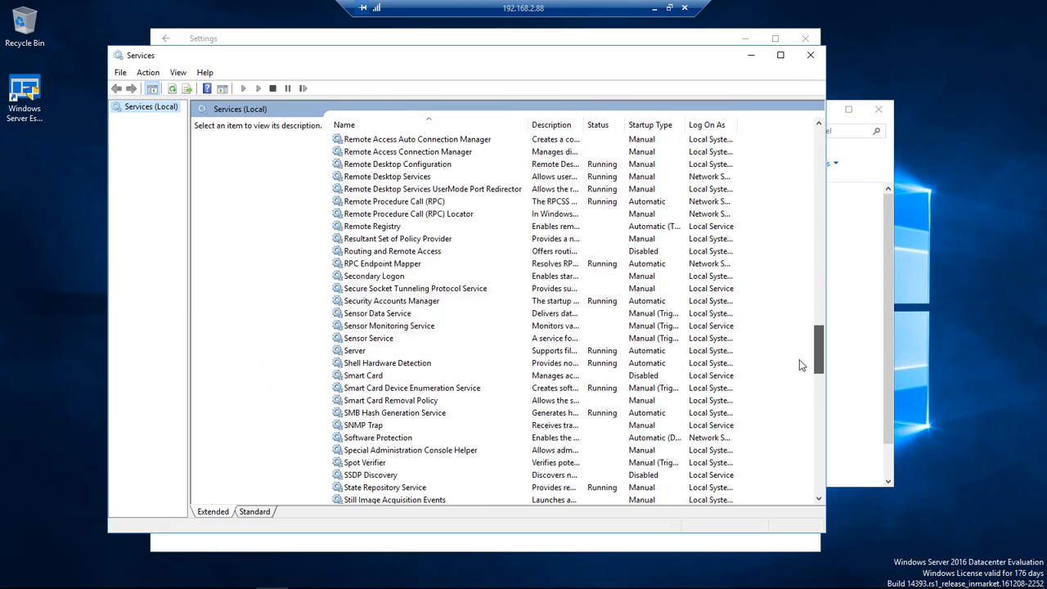
{"action": "scroll", "scroll_direction": "down", "scroll_amount": 3}
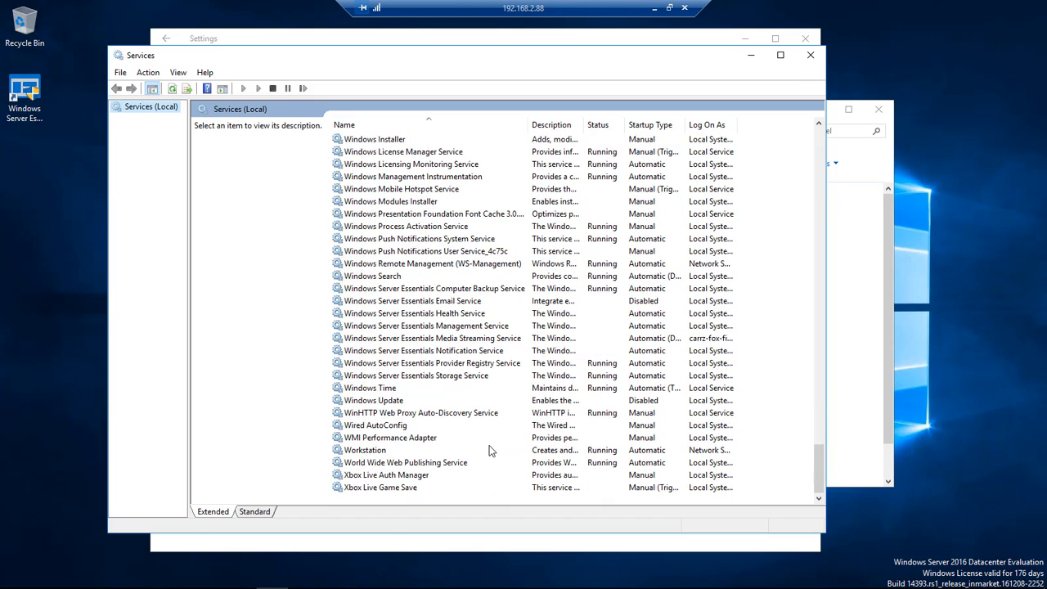
Step: Set Windows Update's startup type to Automatic (Delayed Start), apply, and start the service
{"action": "double_click", "coordinate": [373, 400]}
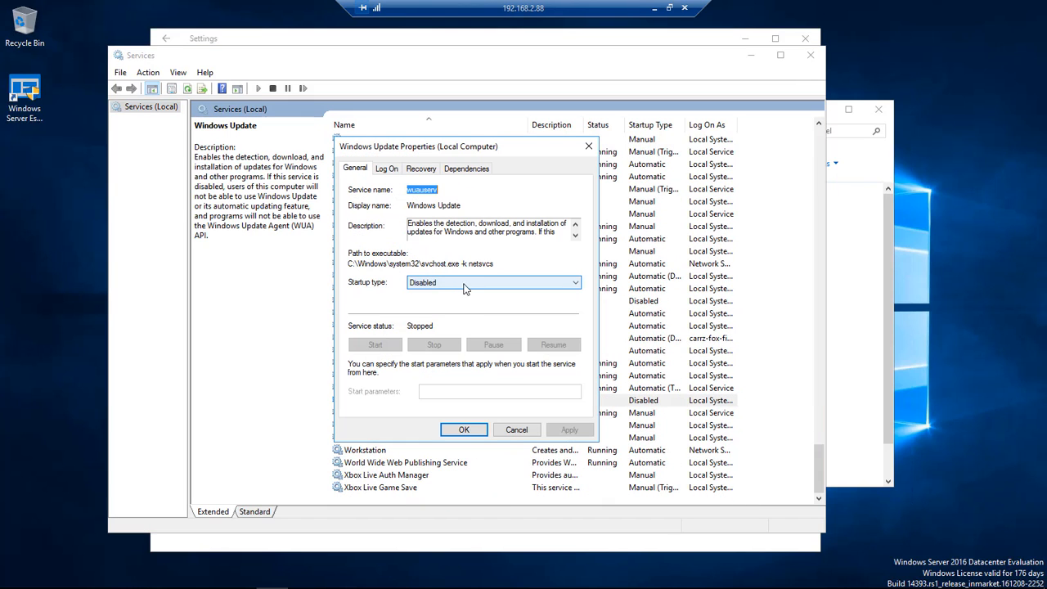
{"action": "mouse_move", "coordinate": [482, 288]}
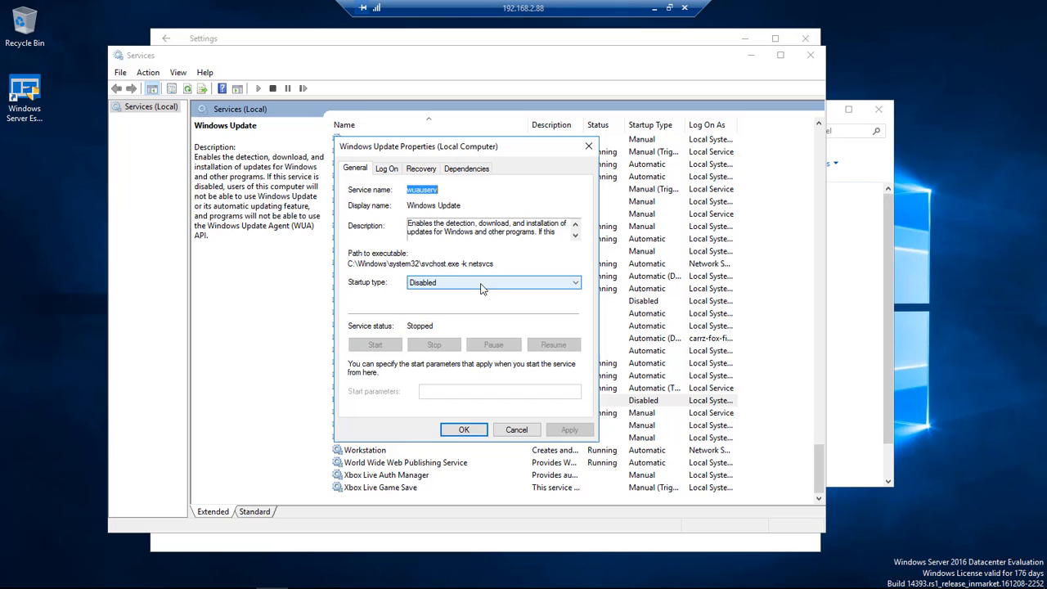
{"action": "mouse_move", "coordinate": [487, 286]}
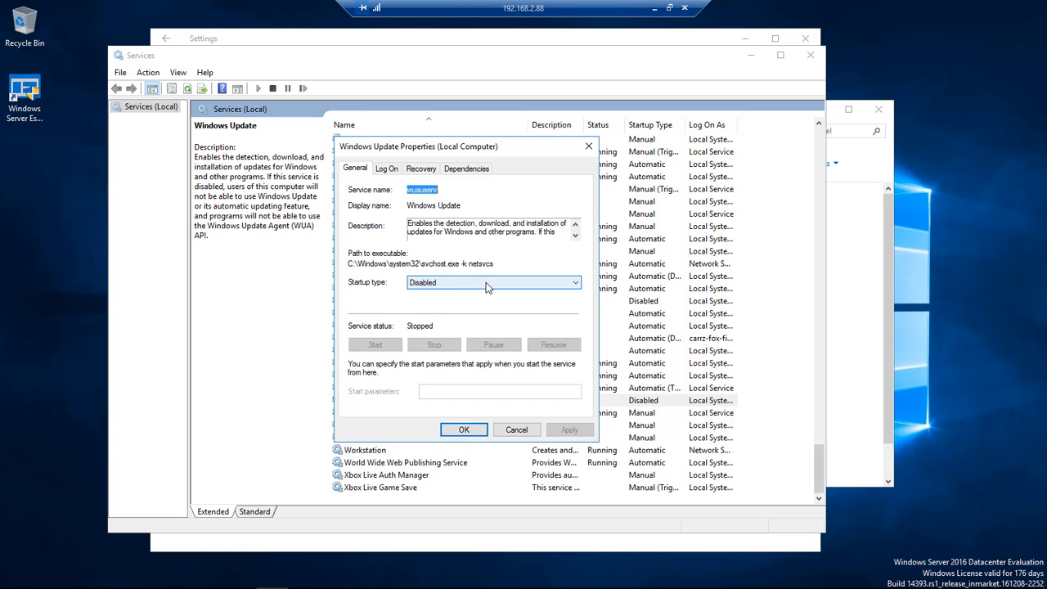
{"action": "left_click", "coordinate": [574, 282]}
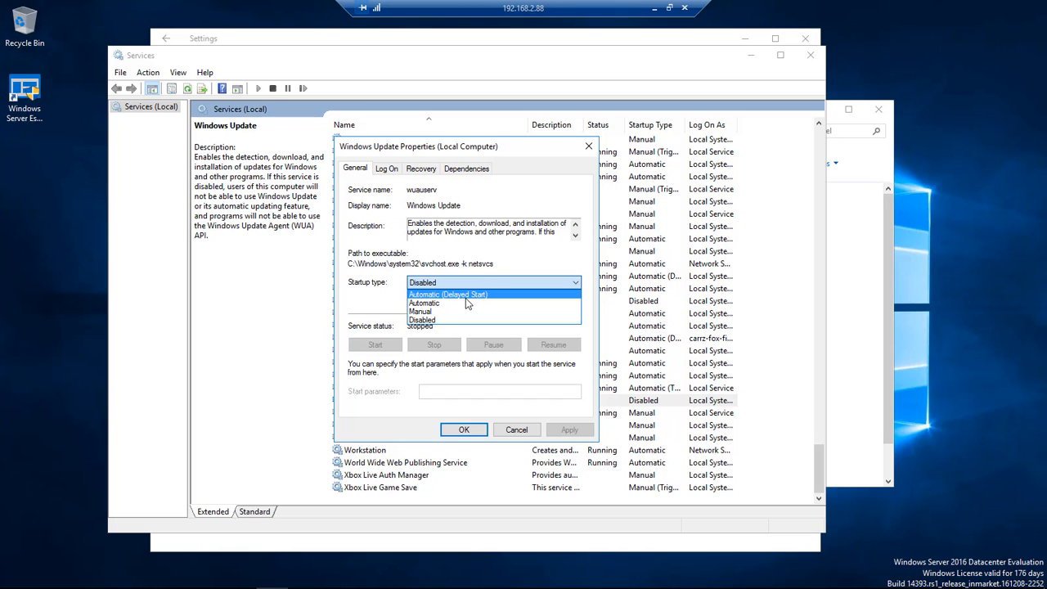
{"action": "left_click", "coordinate": [448, 294]}
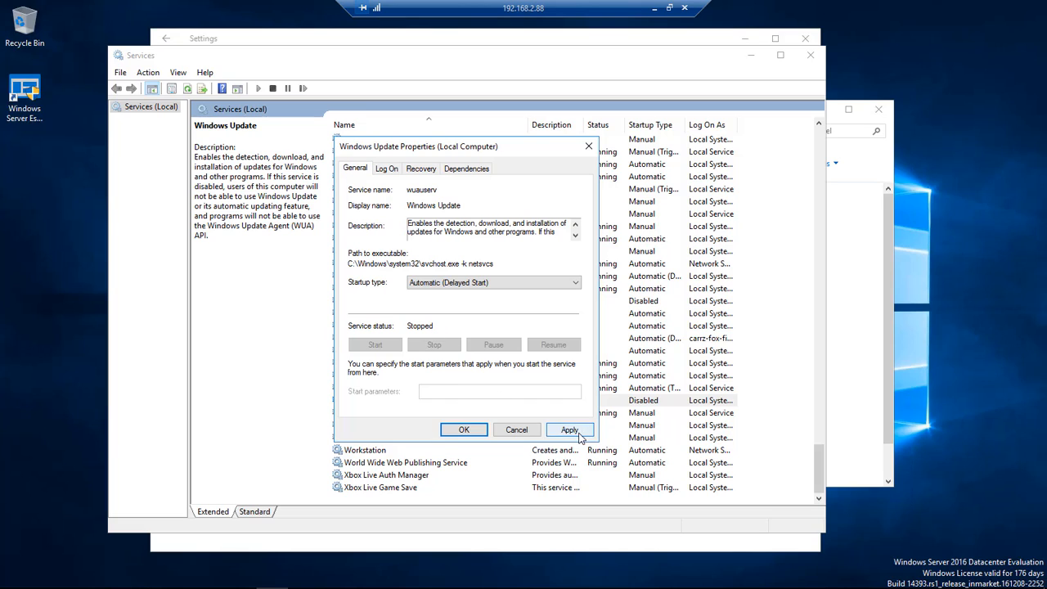
{"action": "left_click", "coordinate": [570, 430]}
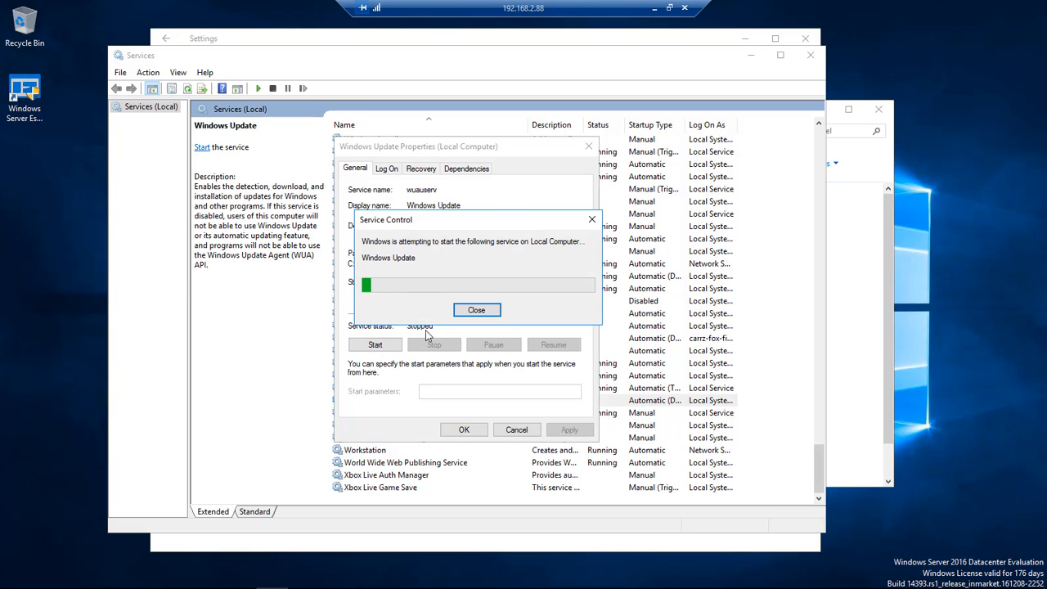
{"action": "left_click", "coordinate": [477, 309]}
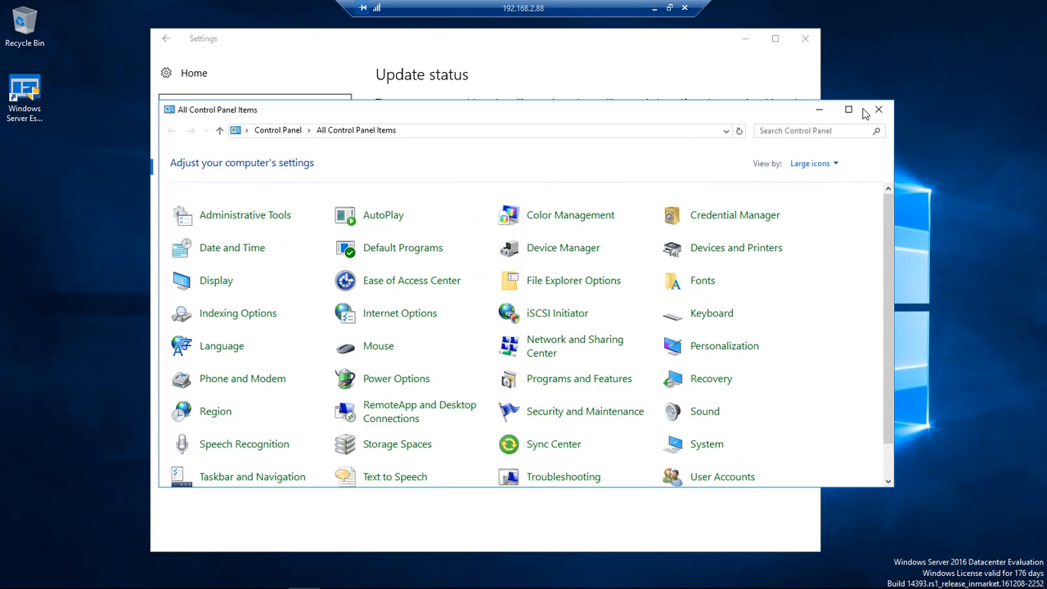
Step: Retry Windows Update in Settings so cumulative update KB3213986 starts downloading
{"action": "left_click", "coordinate": [878, 109]}
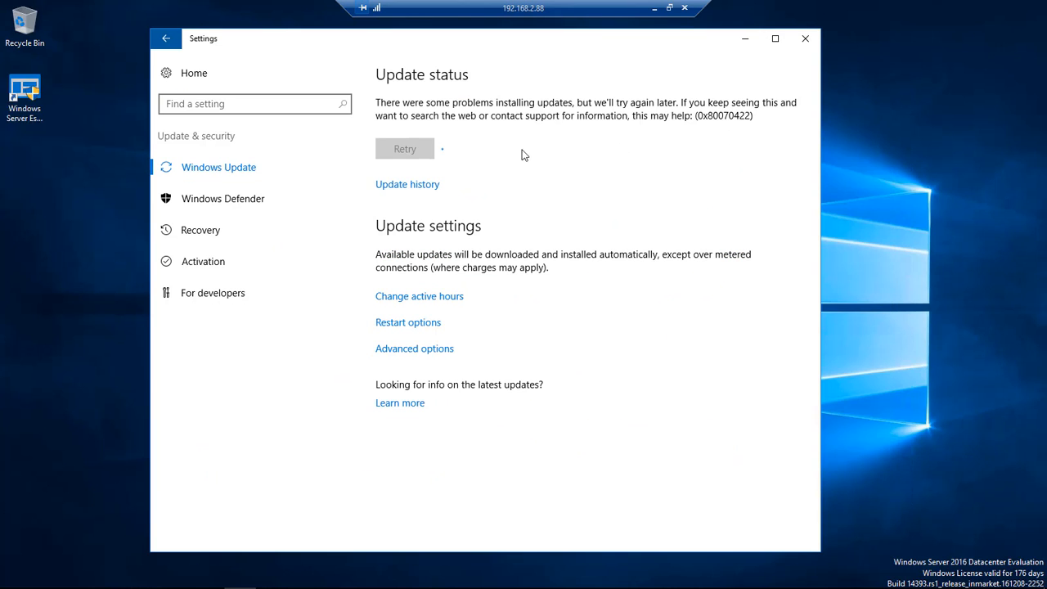
{"action": "left_click", "coordinate": [404, 149]}
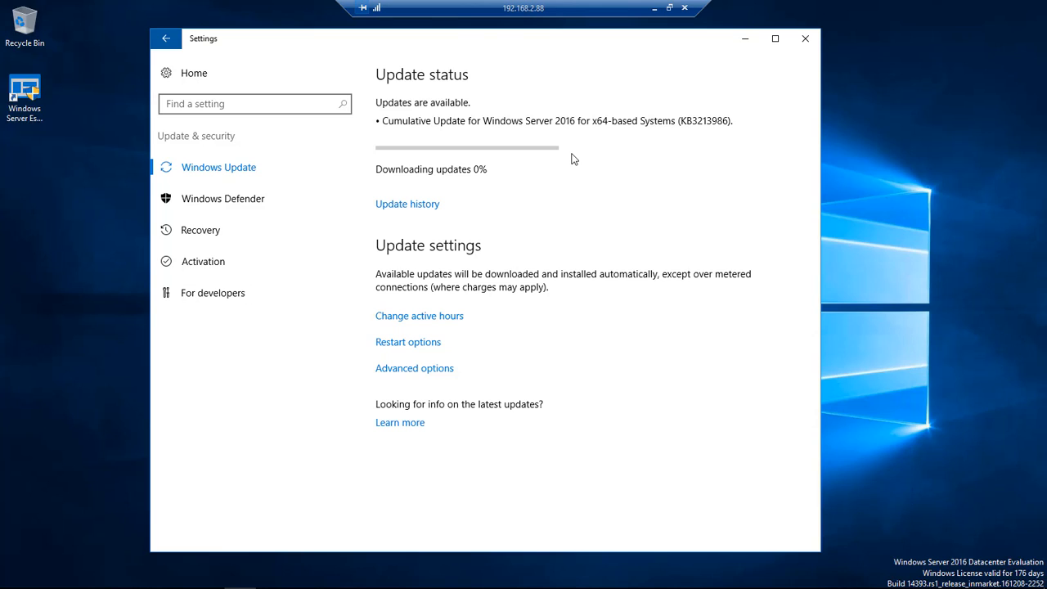
{"action": "mouse_move", "coordinate": [86, 413]}
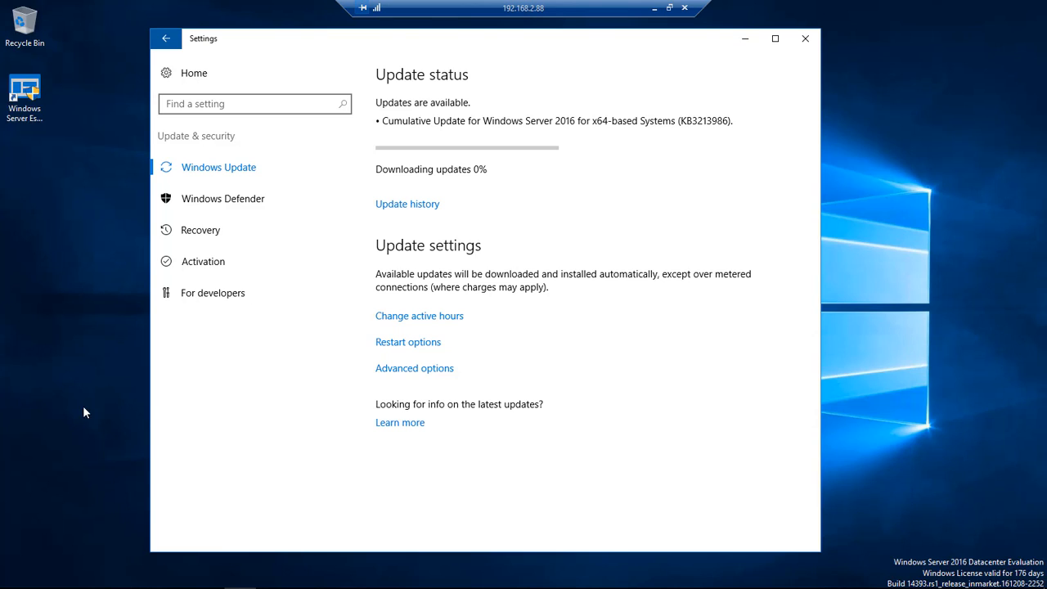
{"action": "right_click", "coordinate": [13, 577]}
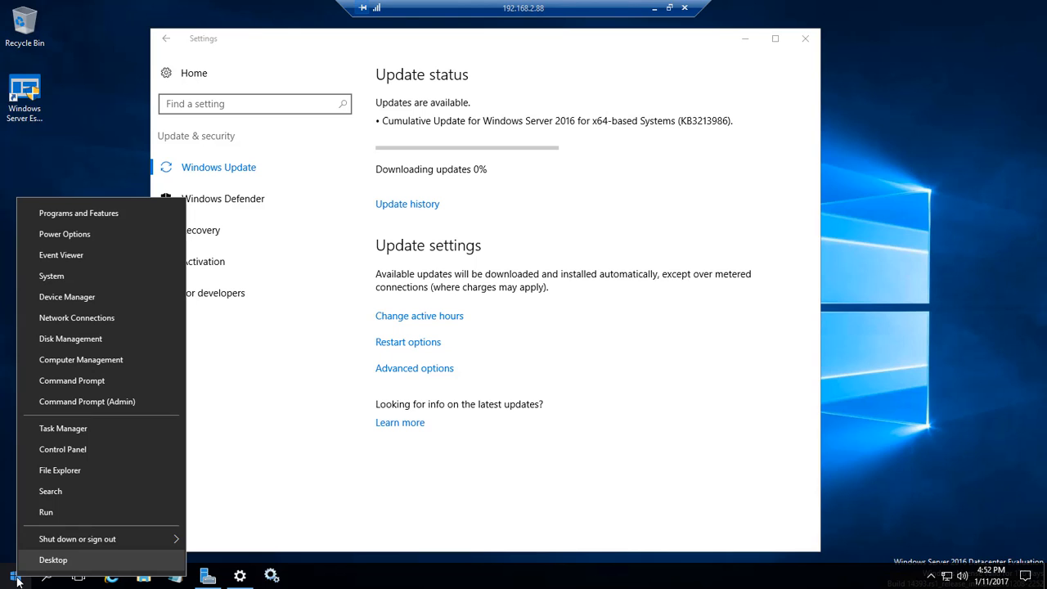
{"action": "mouse_move", "coordinate": [63, 449]}
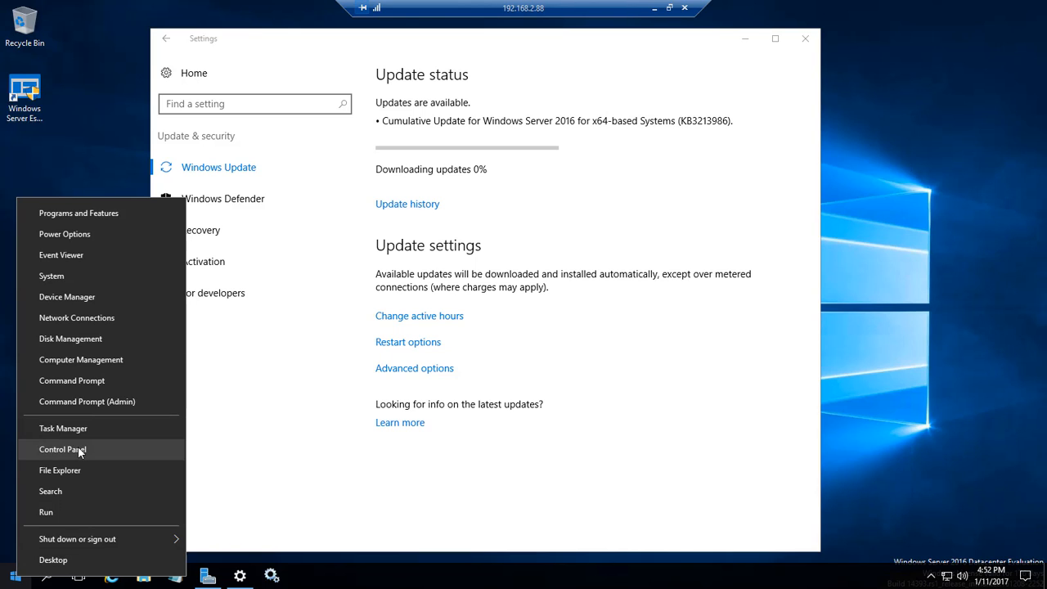
Step: Reopen Control Panel, switch View by and back, and open Administrative Tools to show Services
{"action": "left_click", "coordinate": [63, 449]}
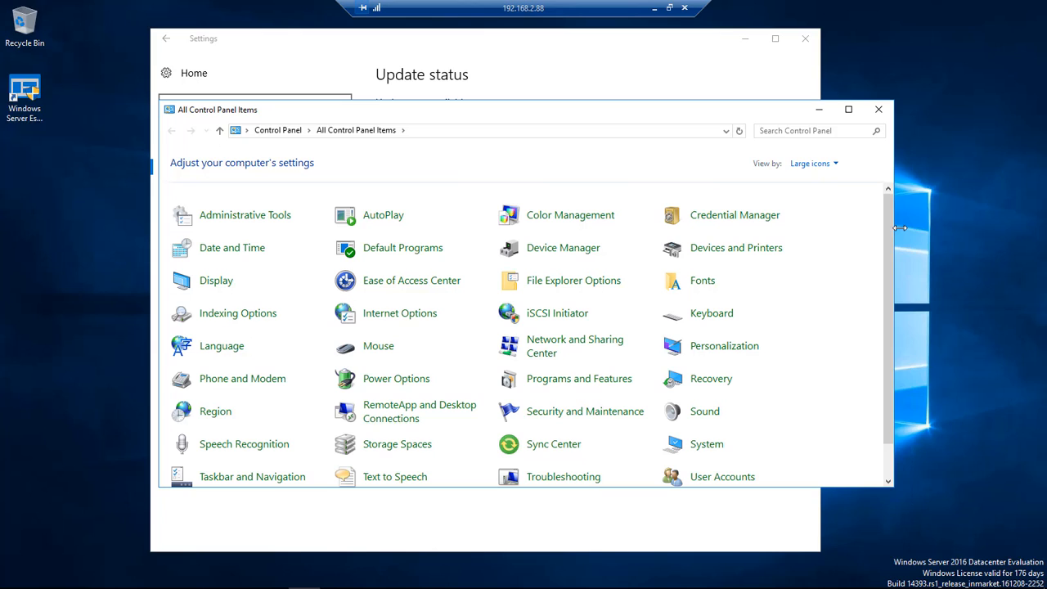
{"action": "left_click", "coordinate": [809, 163]}
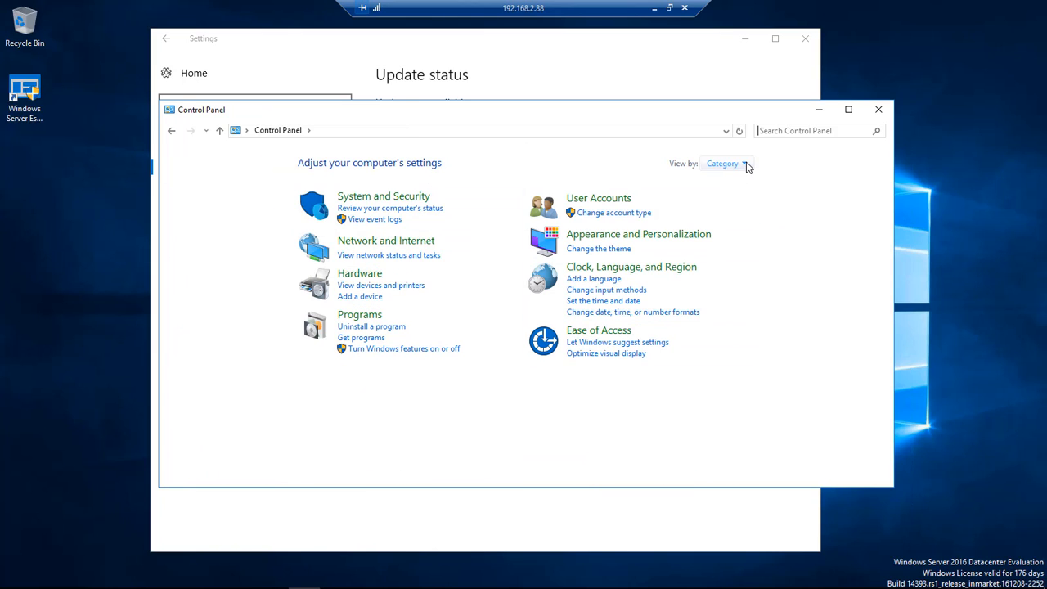
{"action": "left_click", "coordinate": [723, 163]}
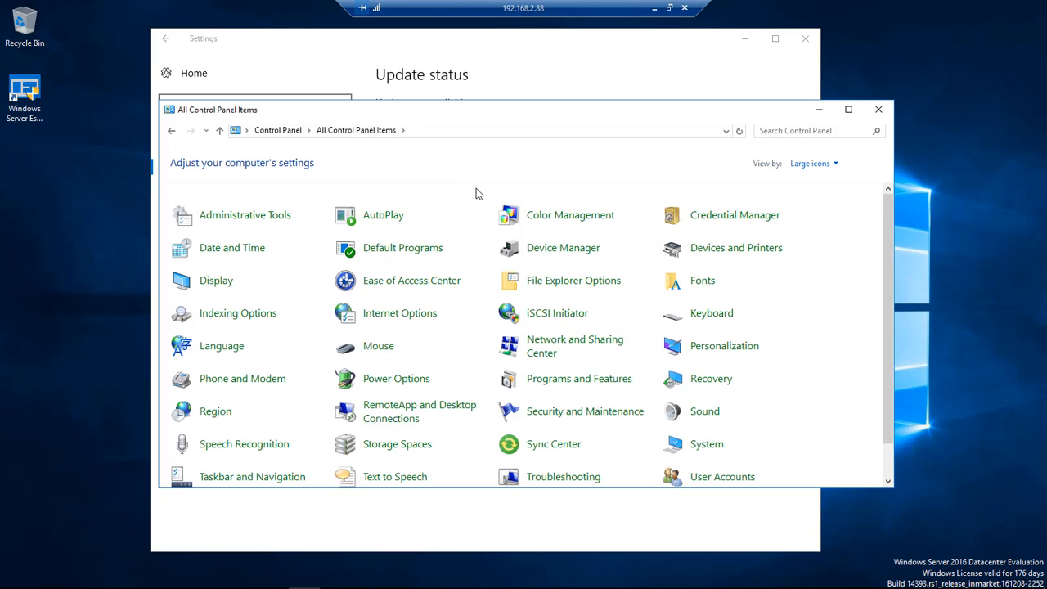
{"action": "double_click", "coordinate": [245, 214]}
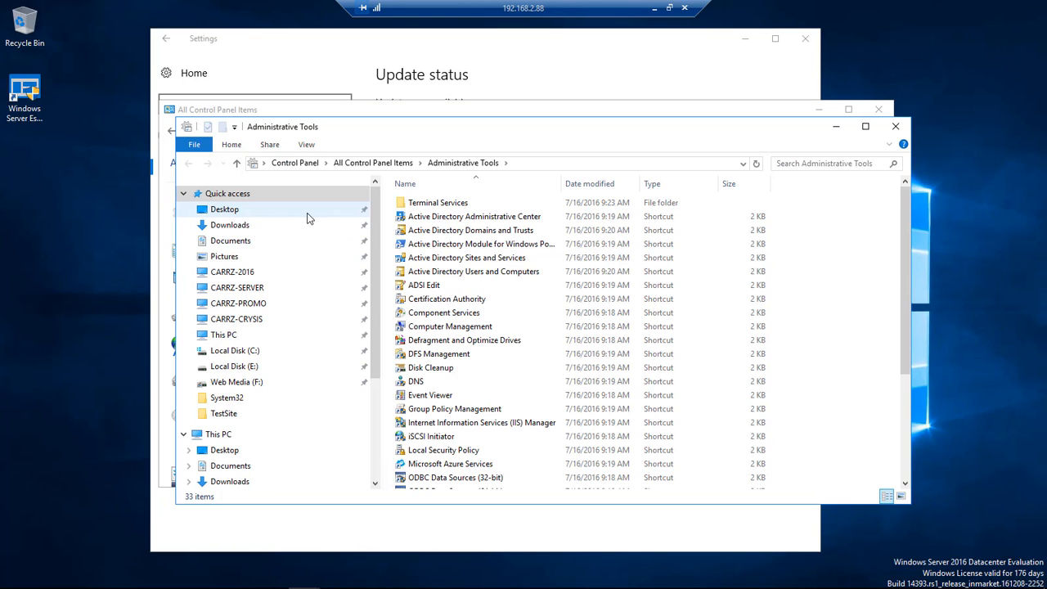
{"action": "scroll", "scroll_direction": "down", "scroll_amount": 3}
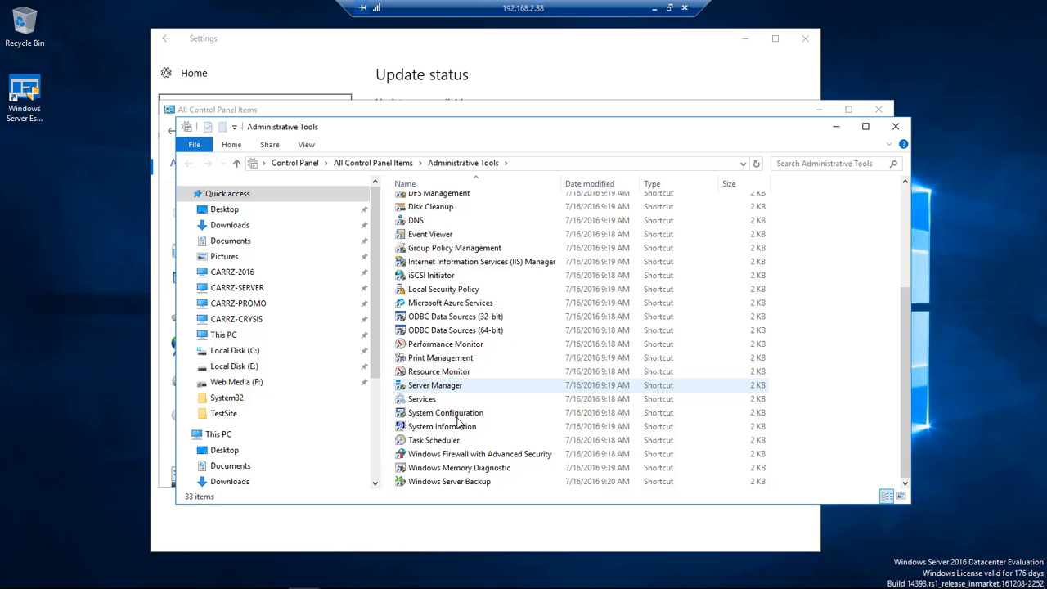